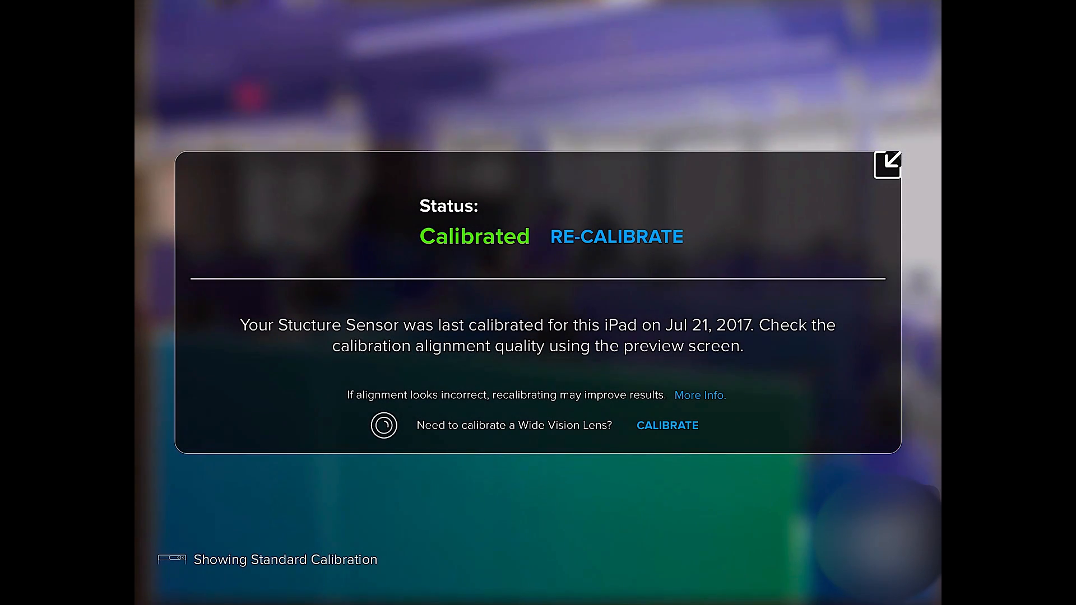
- Start recalibrating the Structure Sensor and begin capturing the office scene
{"action": "left_click", "coordinate": [616, 236]}
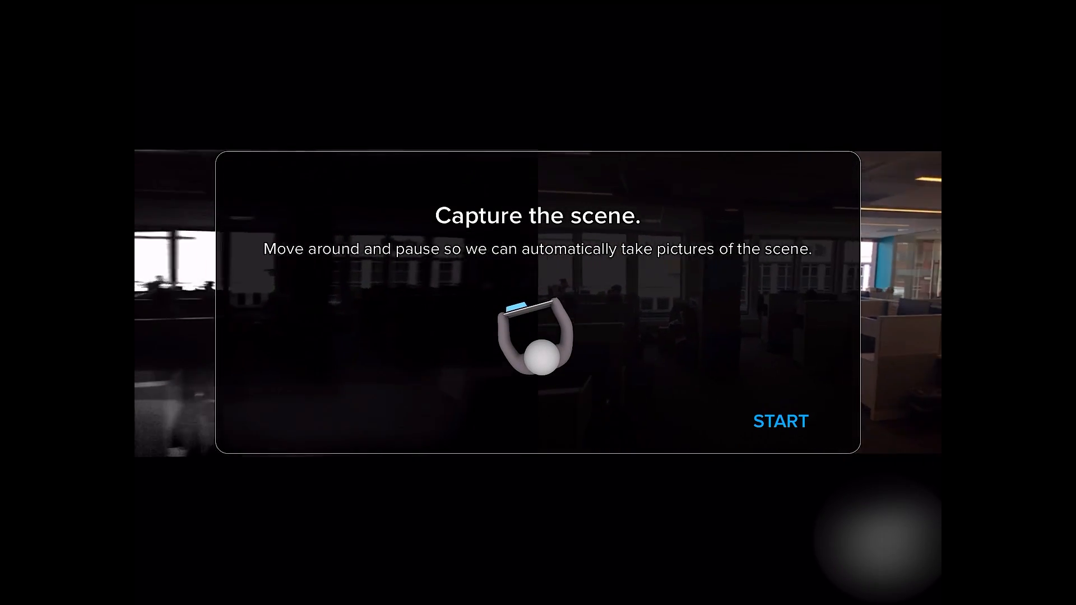
{"action": "left_click", "coordinate": [780, 422]}
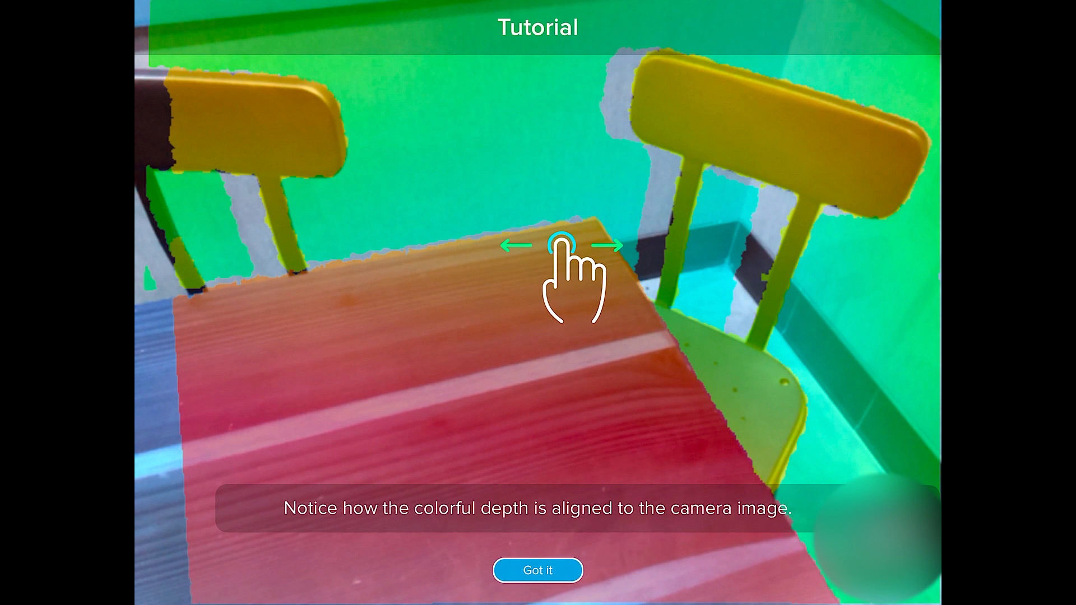
- Dismiss the depth-alignment tutorial and save the refined sensor calibration
{"action": "left_click", "coordinate": [537, 569]}
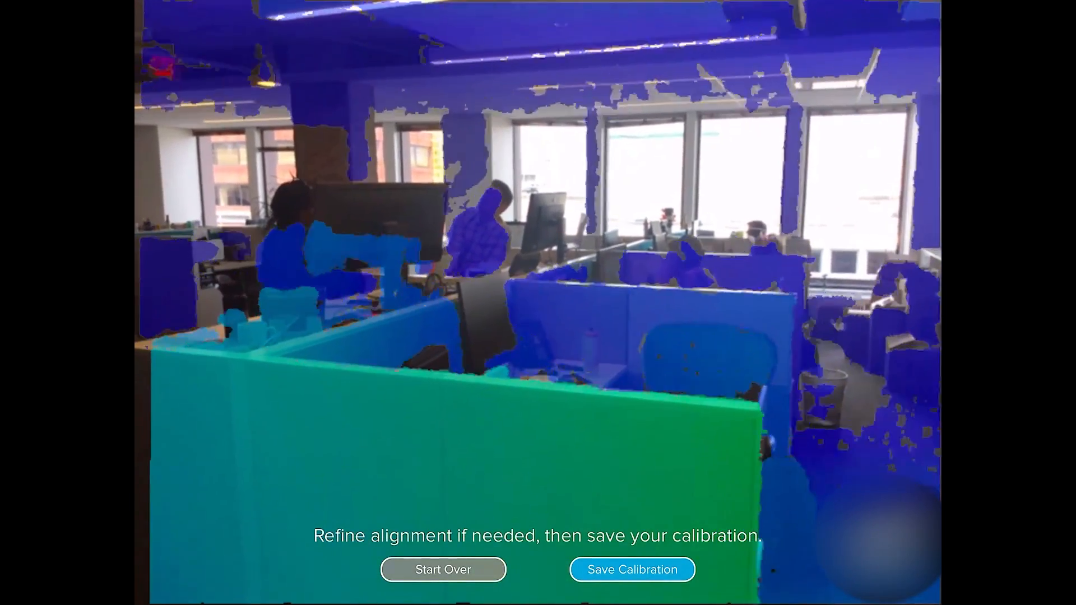
{"action": "left_click", "coordinate": [632, 569]}
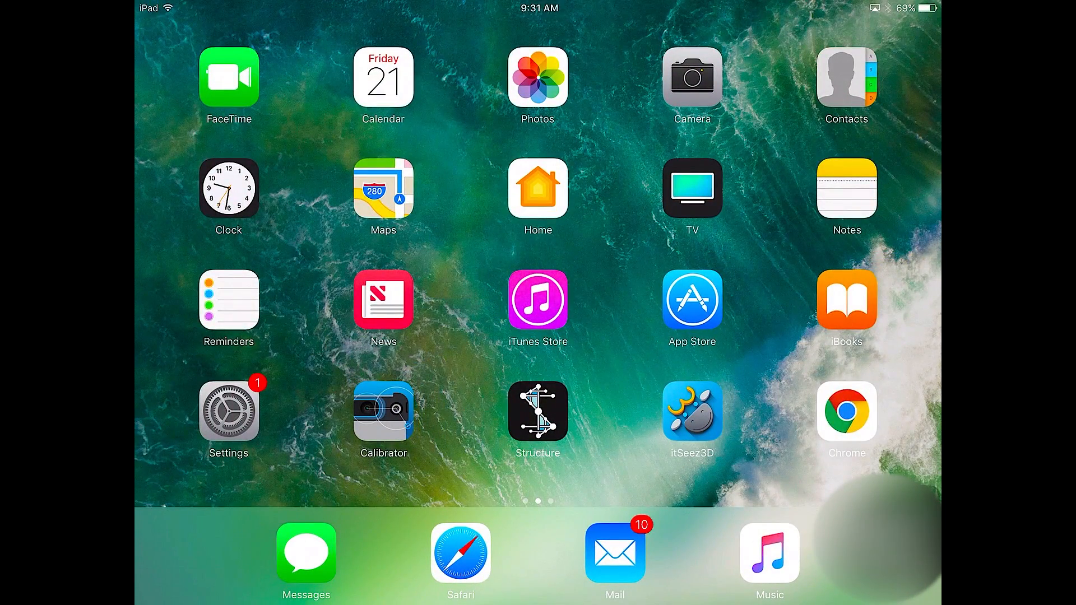
- Launch itSeez3D and preview the Marina and Victor sample scans in the gallery
{"action": "left_click", "coordinate": [692, 411]}
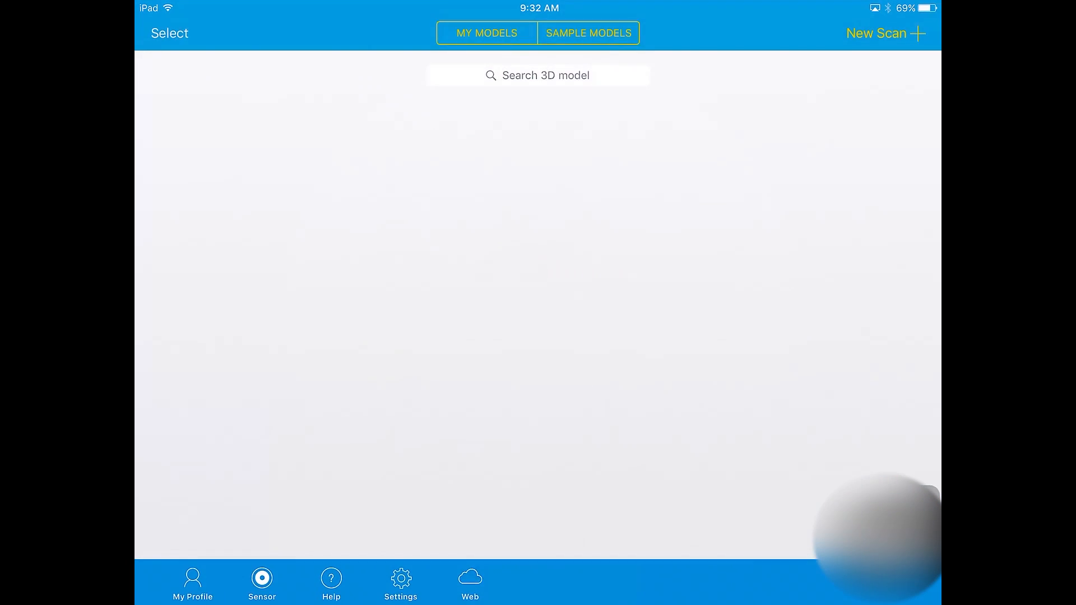
{"action": "left_click", "coordinate": [588, 33]}
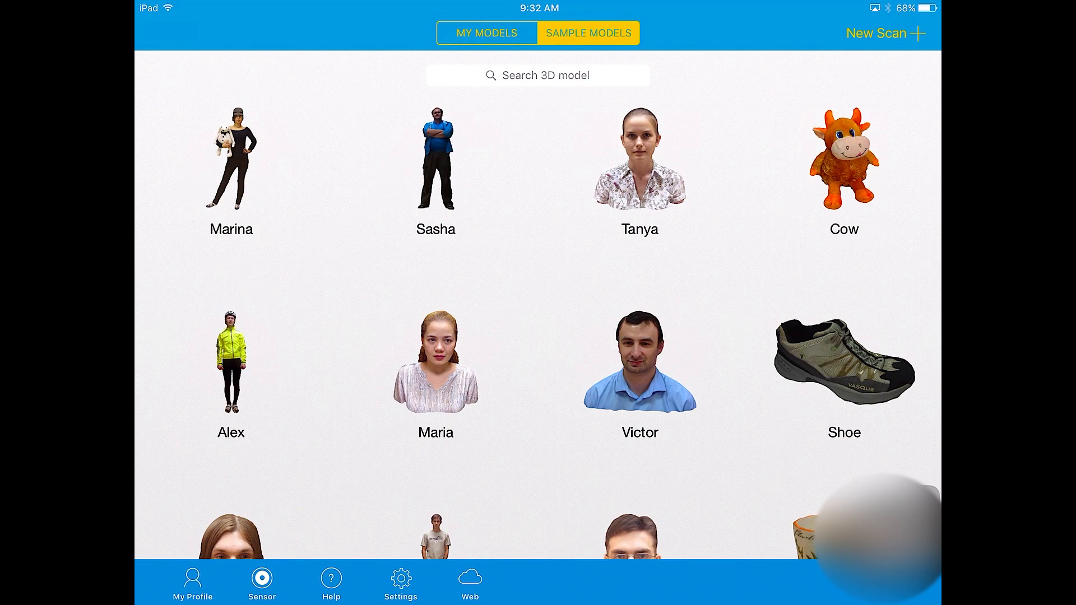
{"action": "left_click", "coordinate": [231, 162]}
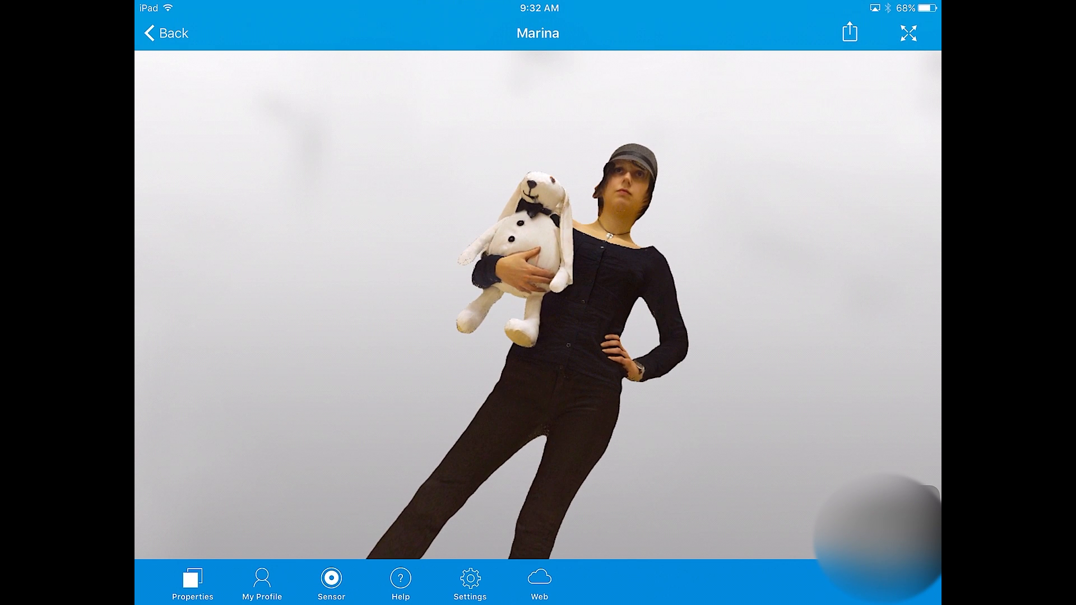
{"action": "left_click", "coordinate": [165, 33]}
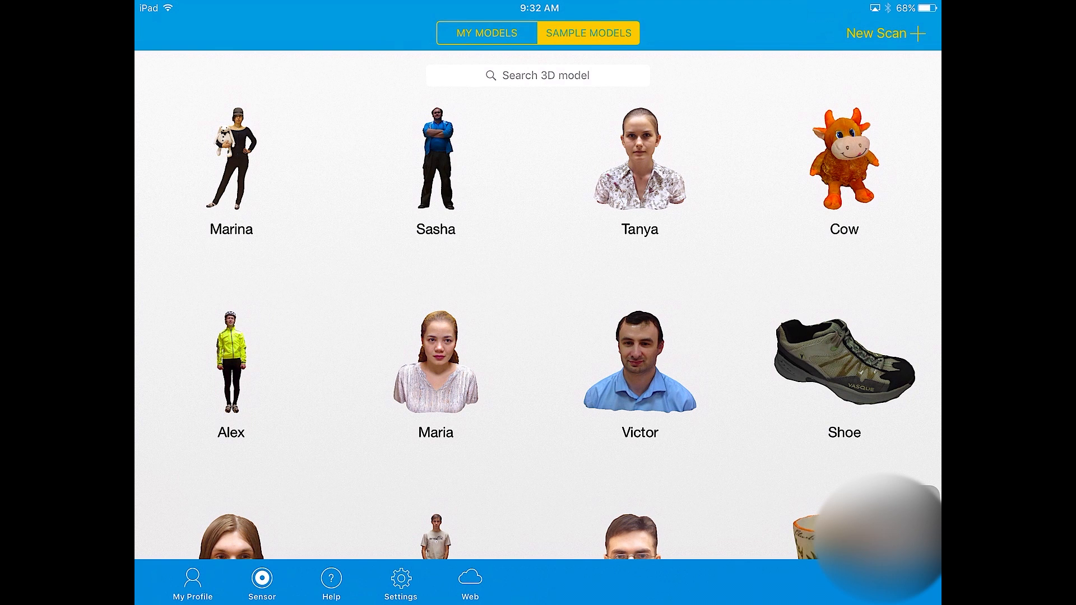
{"action": "left_click", "coordinate": [639, 364]}
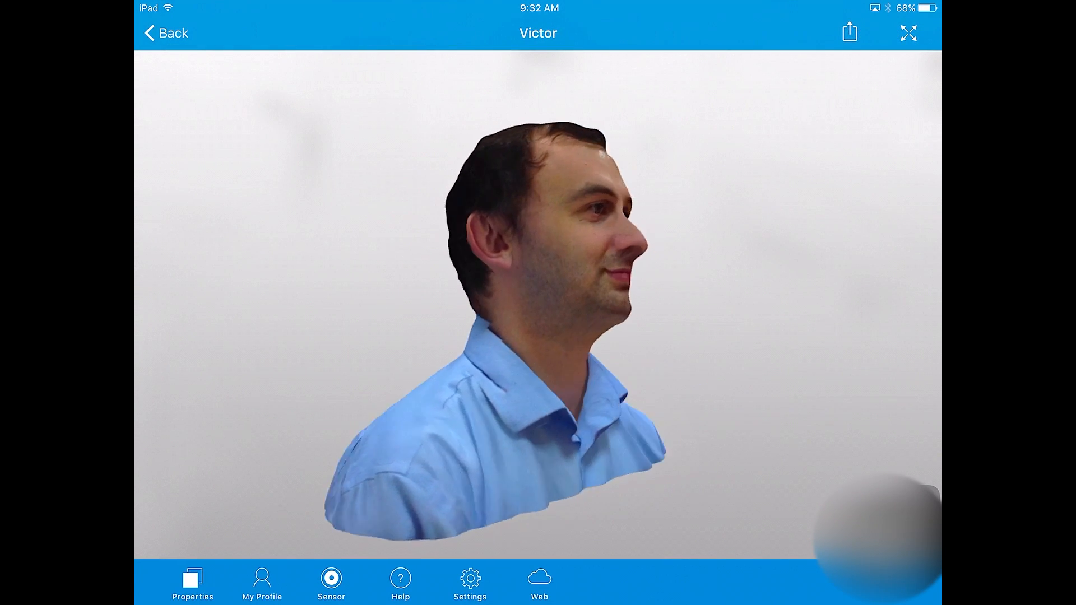
{"action": "left_click", "coordinate": [165, 33]}
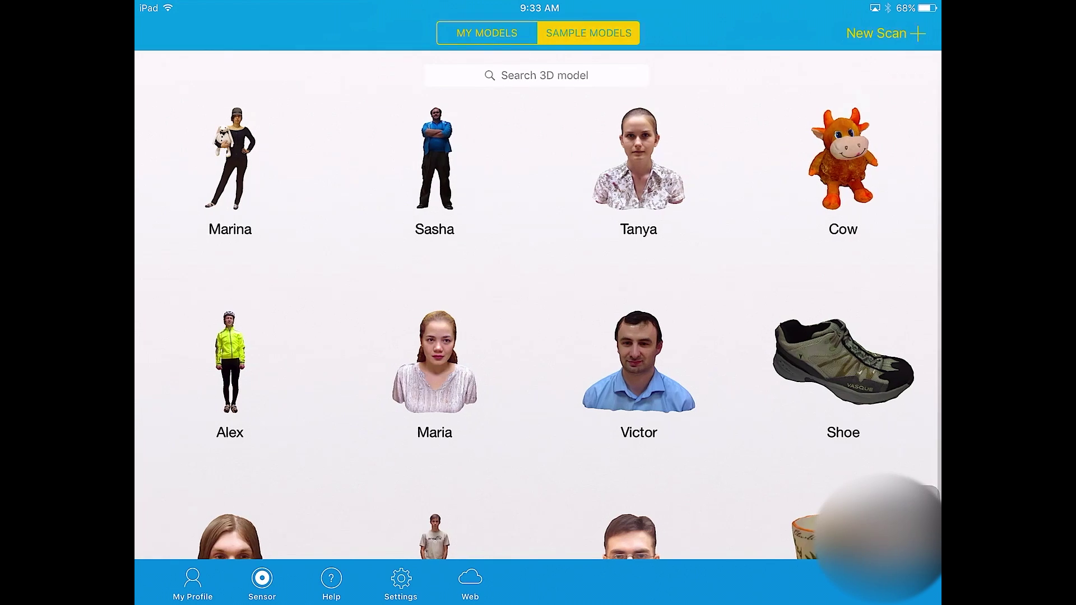
{"action": "scroll", "scroll_direction": "down", "scroll_amount": 3}
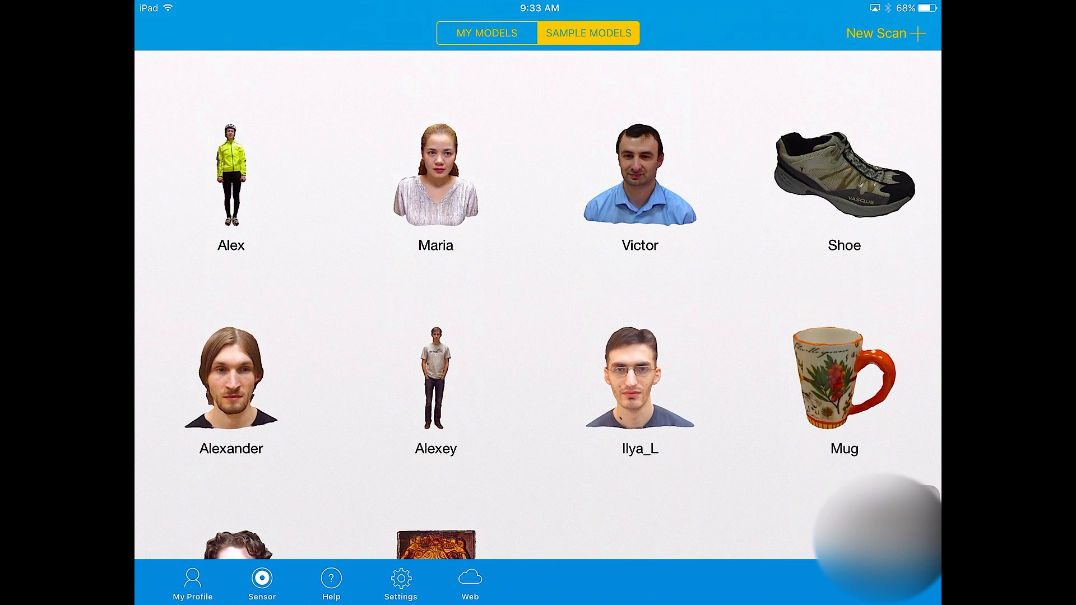
{"action": "left_click", "coordinate": [886, 33]}
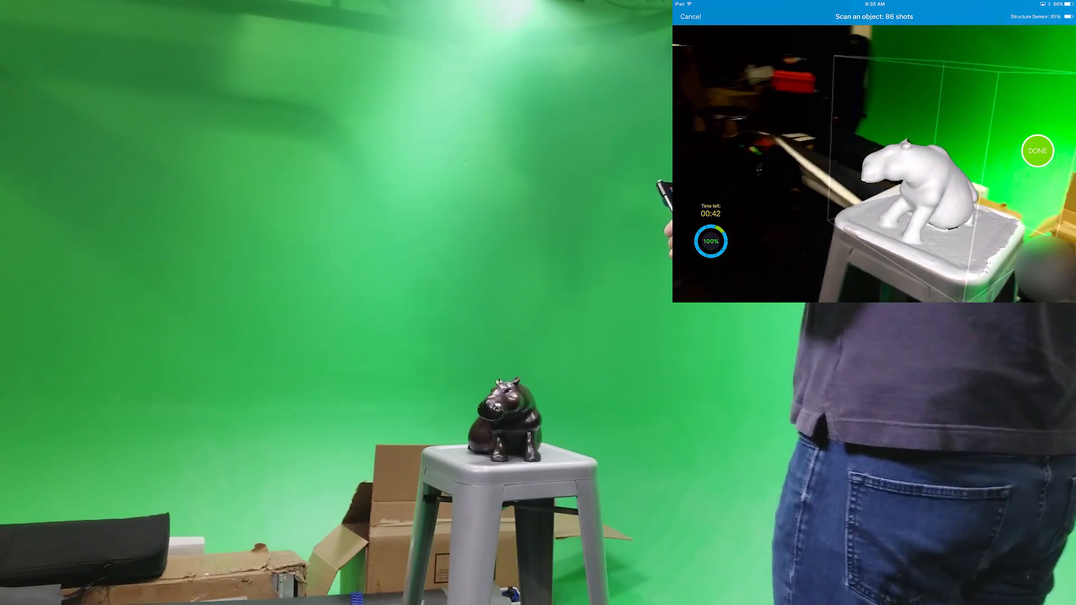
- Finish capturing the hippo and send the scan for cloud processing
{"action": "left_click", "coordinate": [1037, 150]}
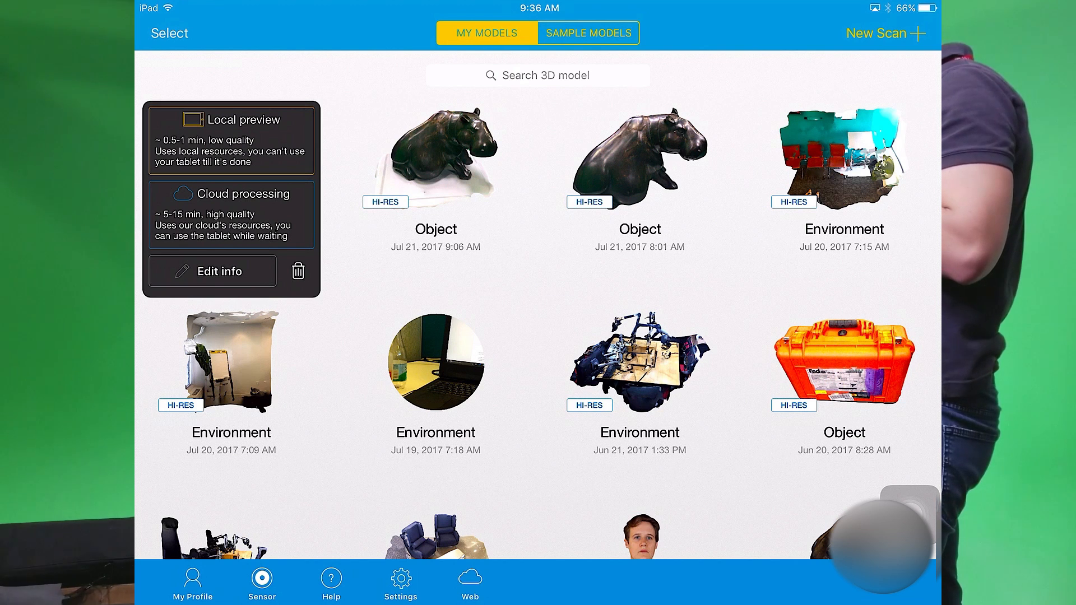
{"action": "left_click", "coordinate": [231, 214]}
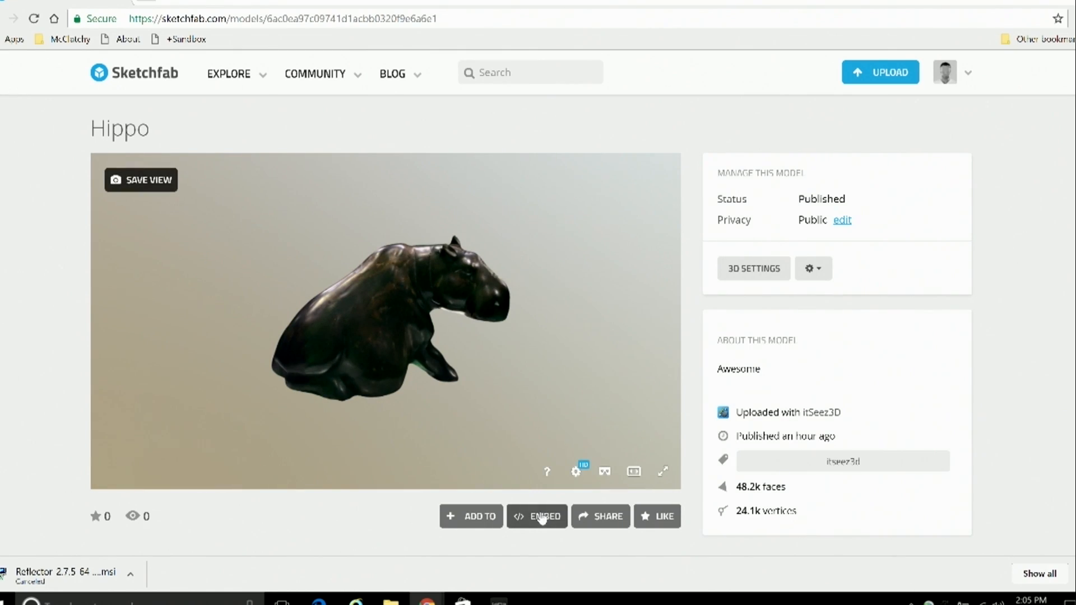
- Review the Hippo model's embed code, then go to its 3D settings editor
{"action": "left_click", "coordinate": [537, 516]}
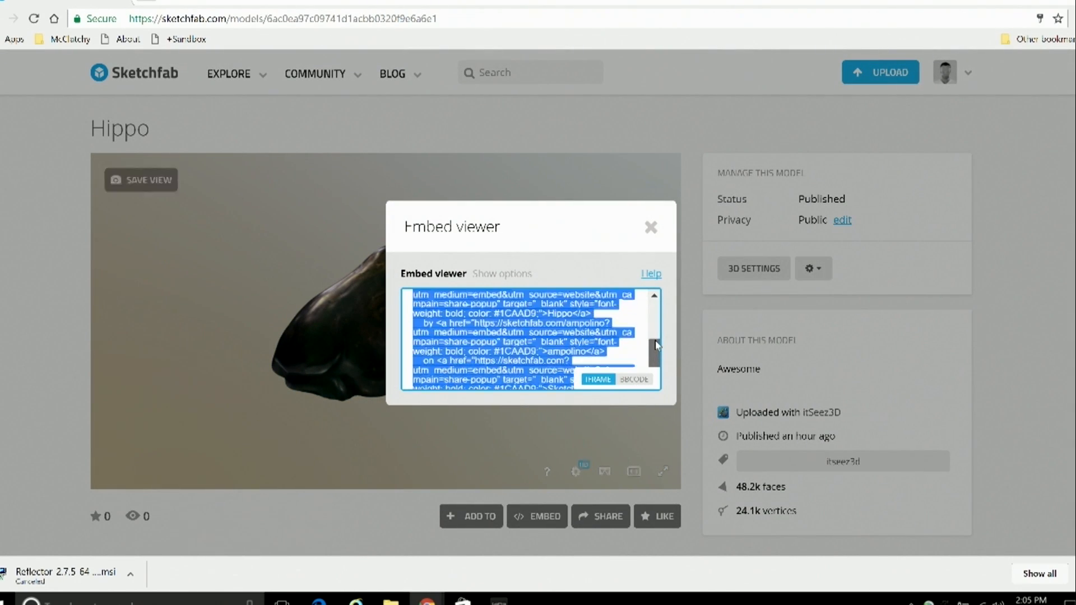
{"action": "left_click", "coordinate": [650, 227]}
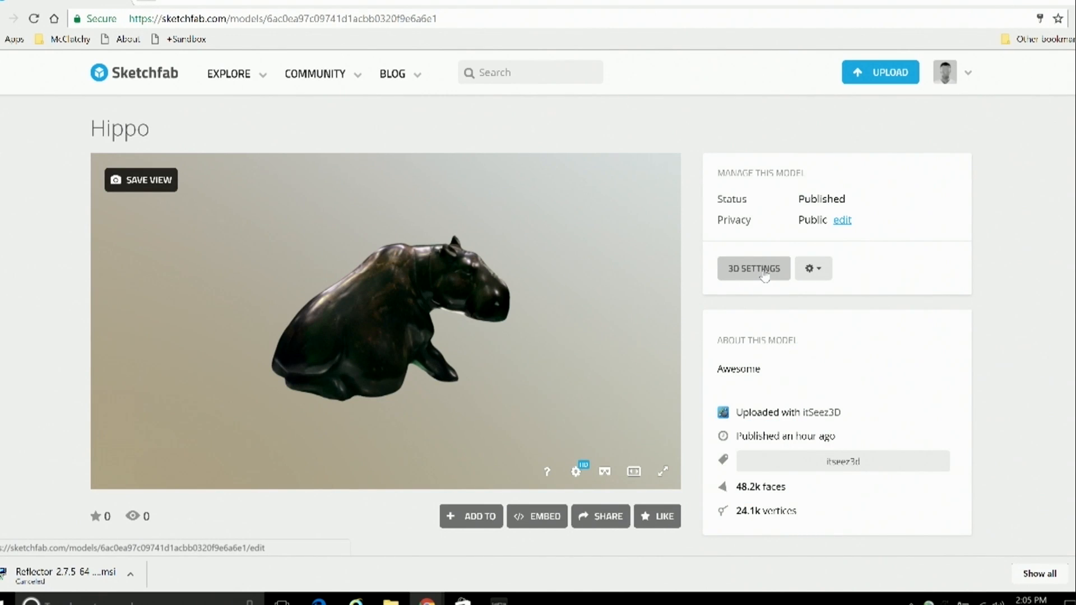
{"action": "left_click", "coordinate": [753, 269]}
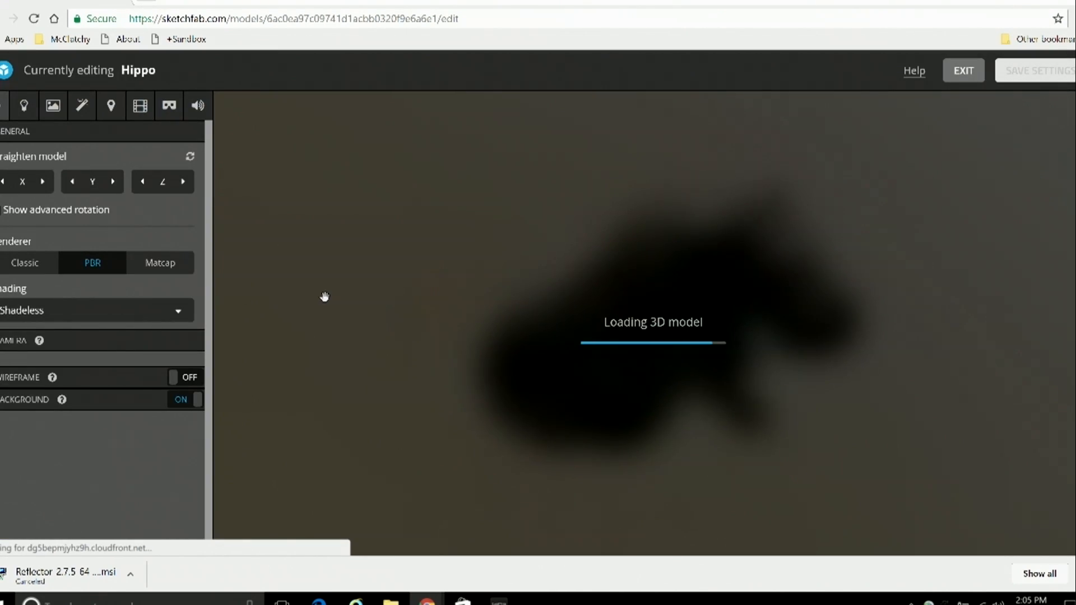